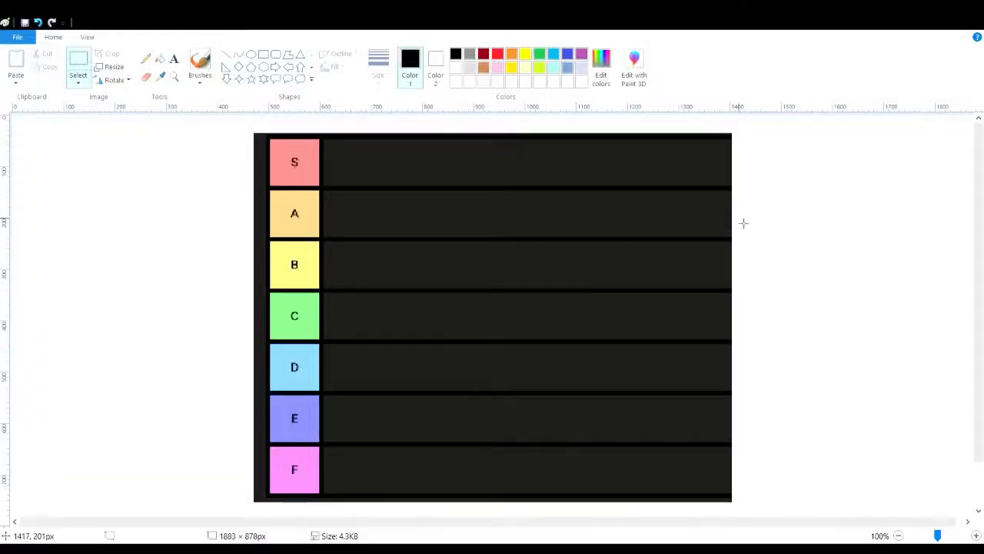
mouse_move(594, 200)
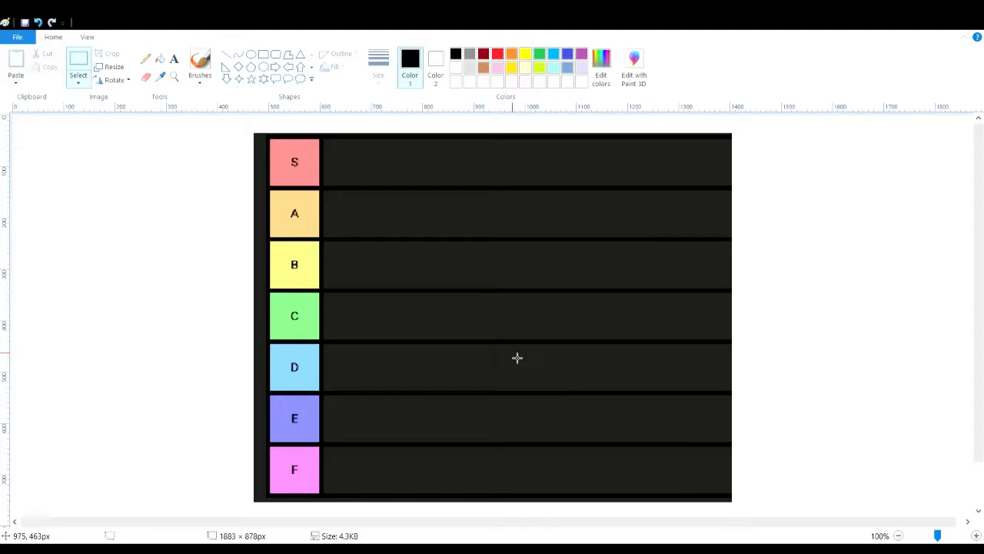
mouse_move(600, 385)
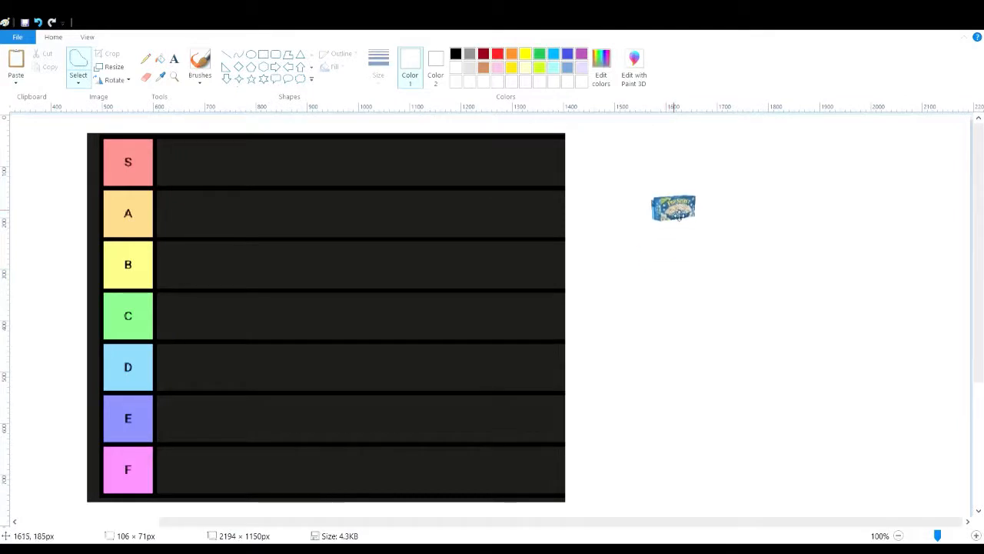
Drag the pasted popcorn box around the upper rows and settle it into the C row
drag(673, 208, 525, 206)
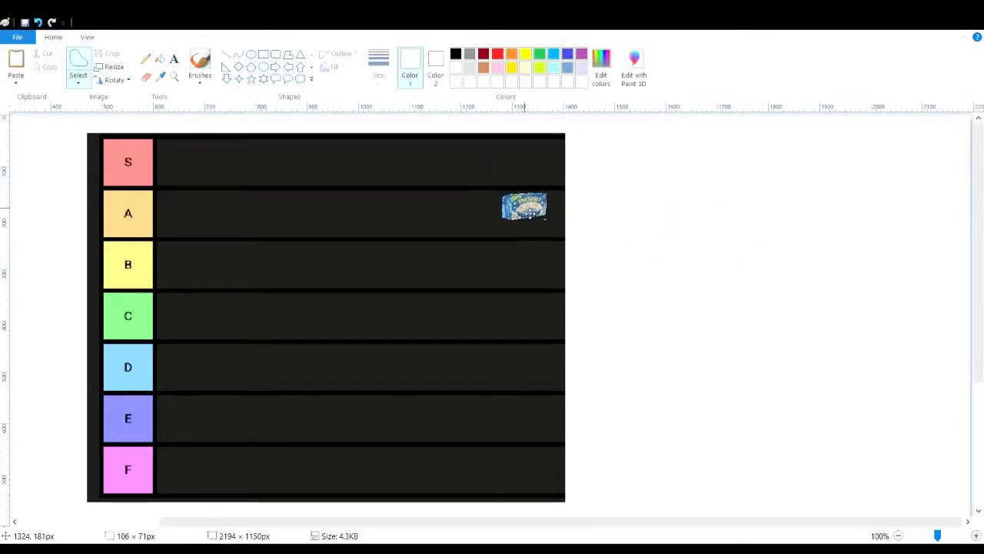
drag(525, 206, 491, 191)
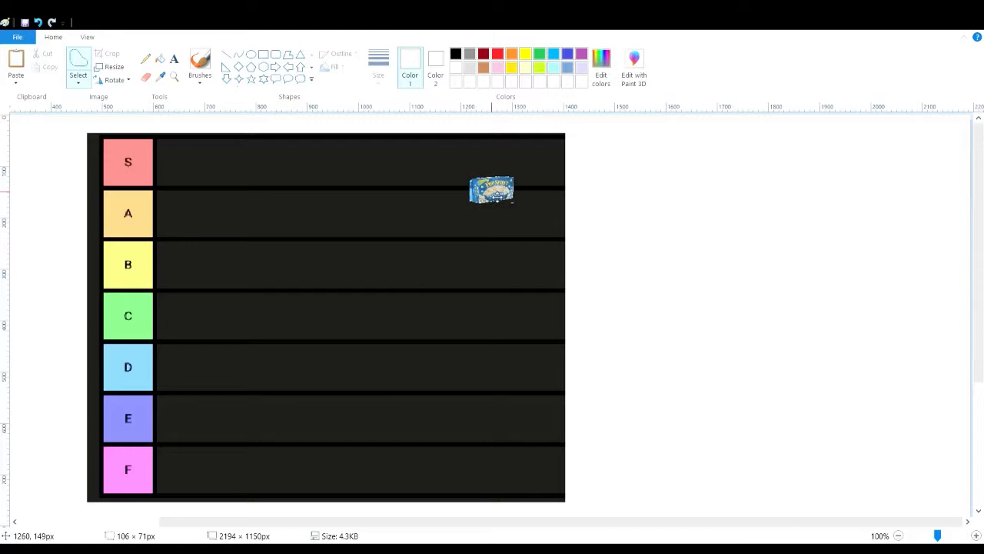
drag(492, 190, 513, 196)
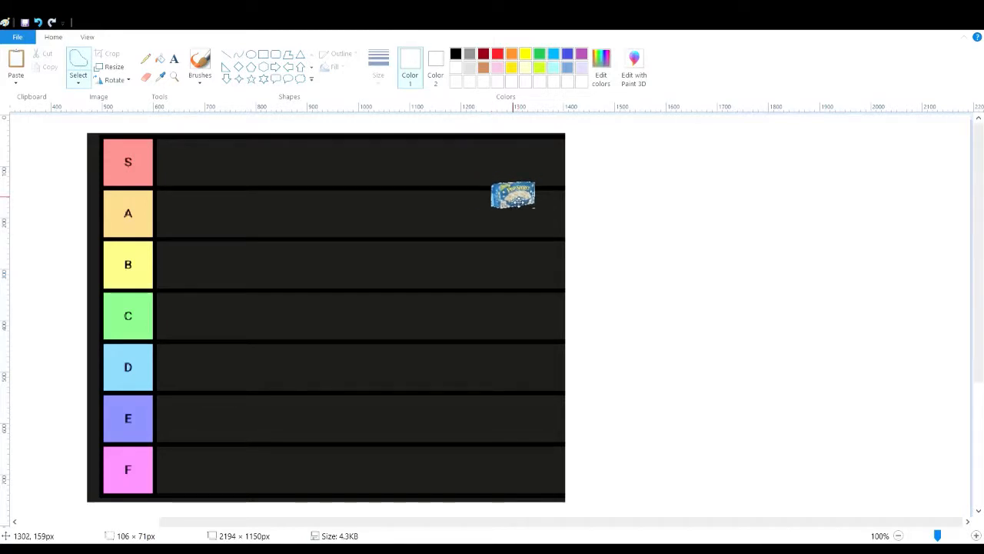
drag(513, 194, 581, 253)
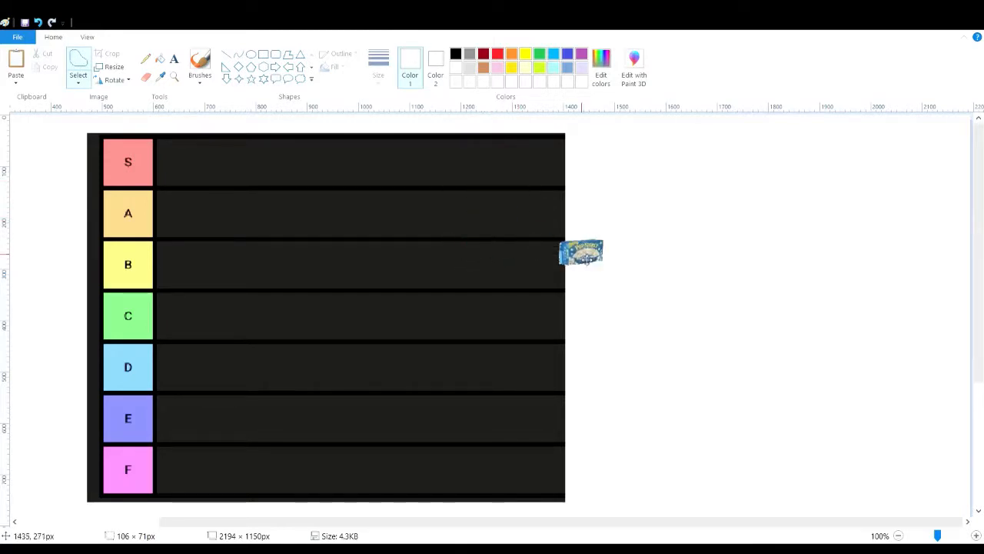
drag(581, 253, 737, 156)
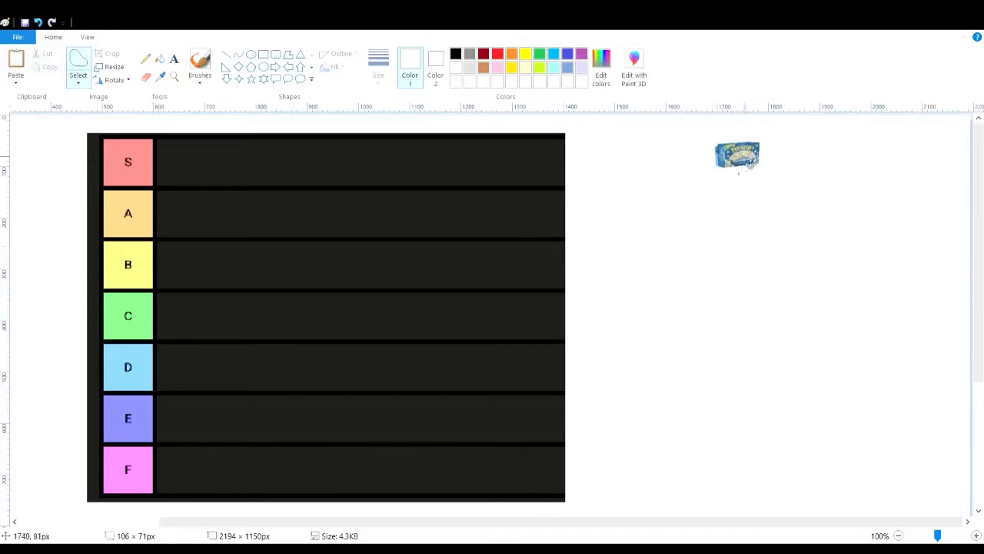
drag(736, 157, 348, 302)
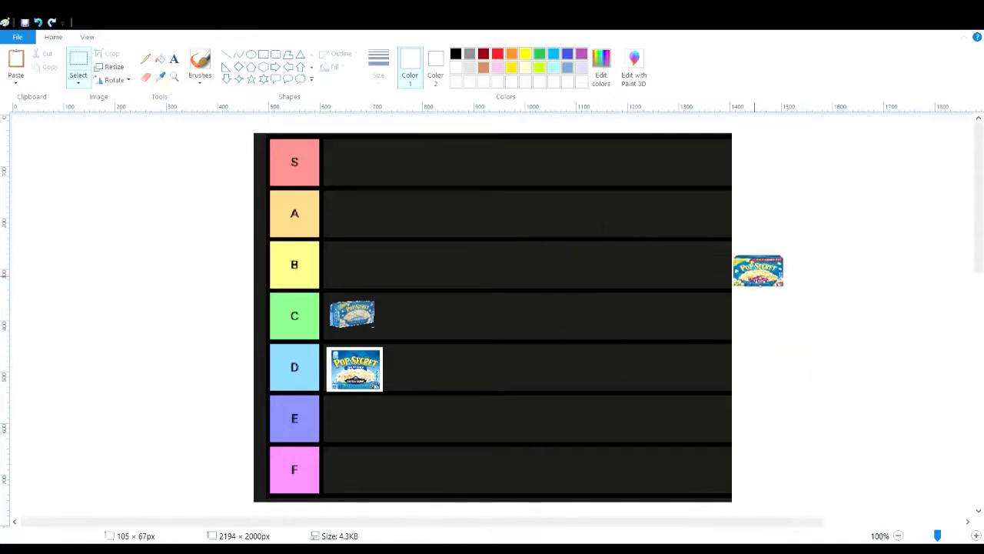
Place a popcorn box in the A row, the bucket in the B row, and a small box at the start of S
drag(756, 269, 397, 207)
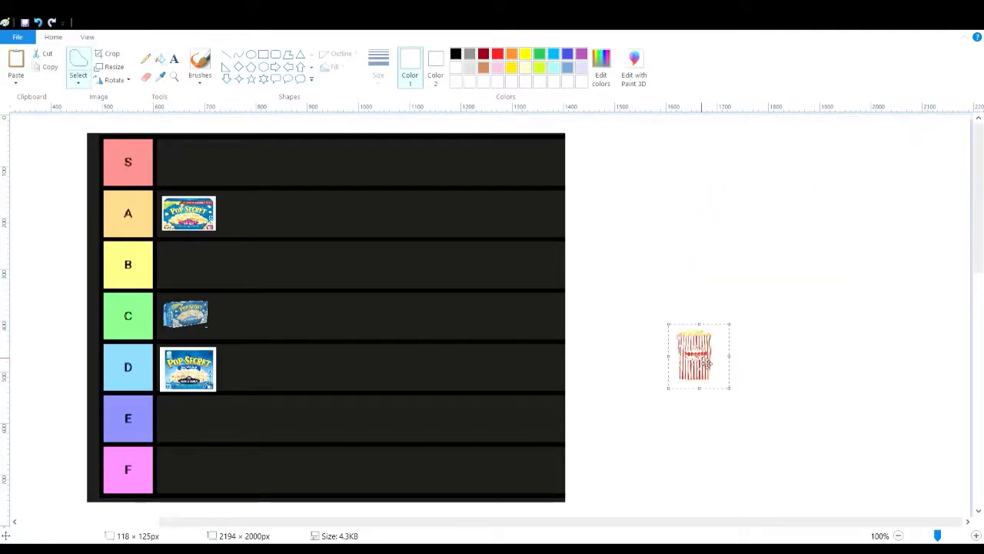
drag(698, 356, 166, 264)
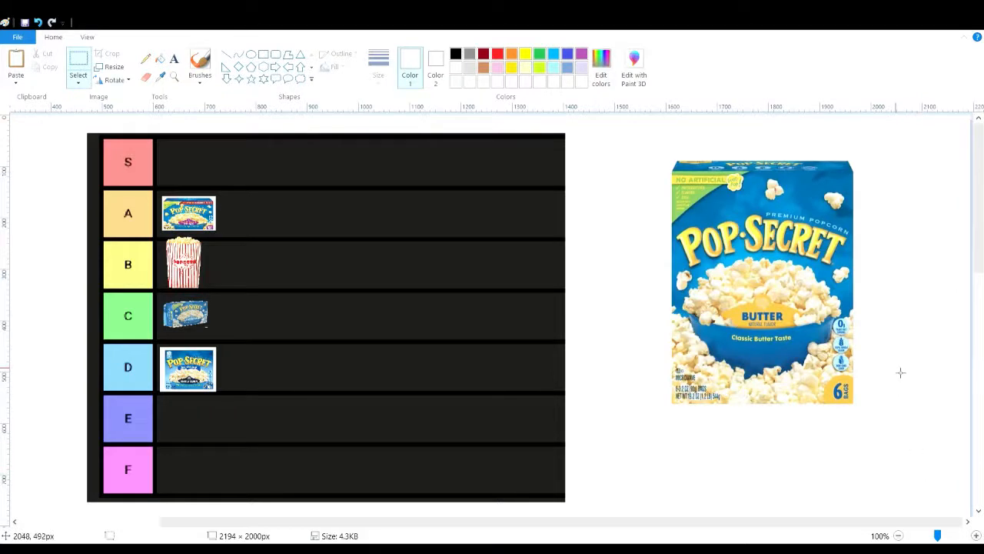
mouse_move(861, 268)
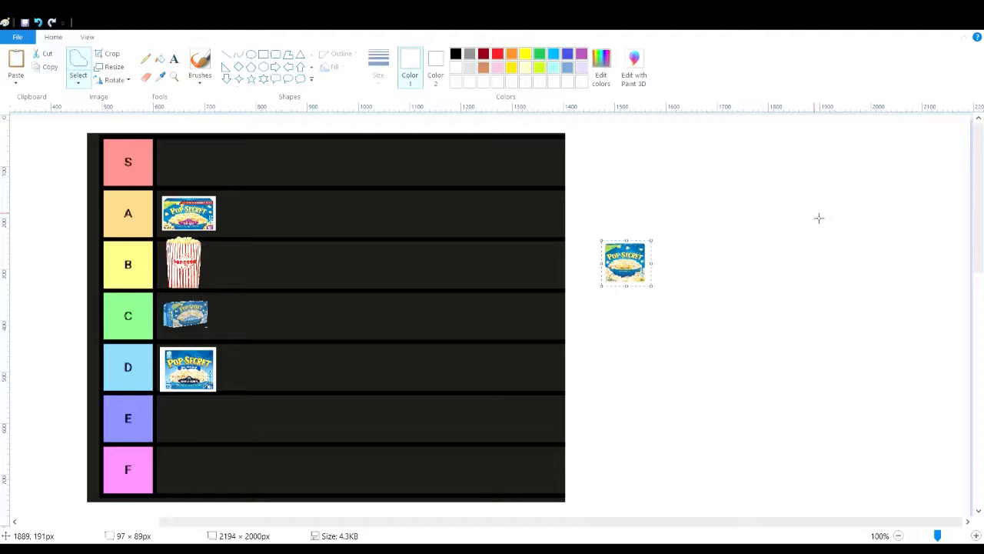
mouse_move(926, 111)
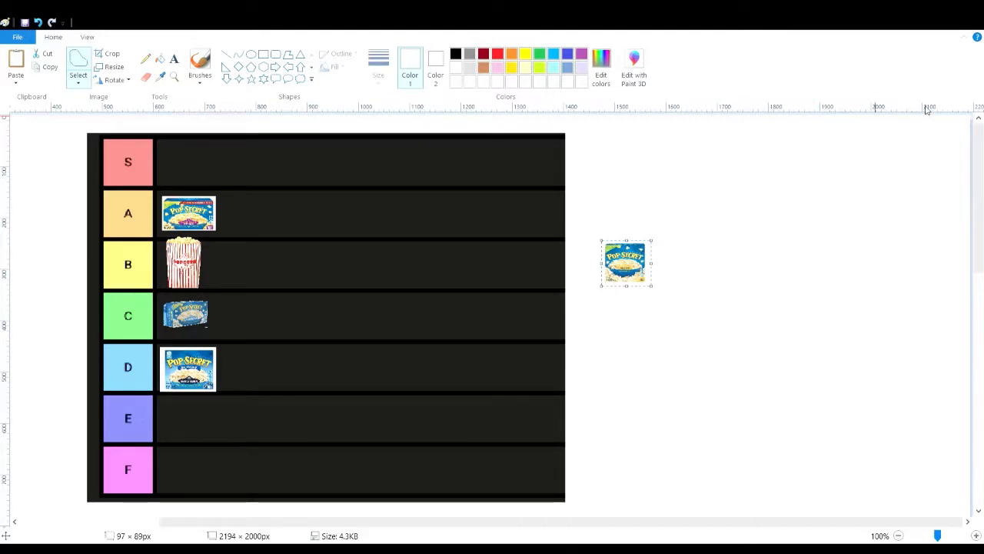
drag(624, 262, 424, 183)
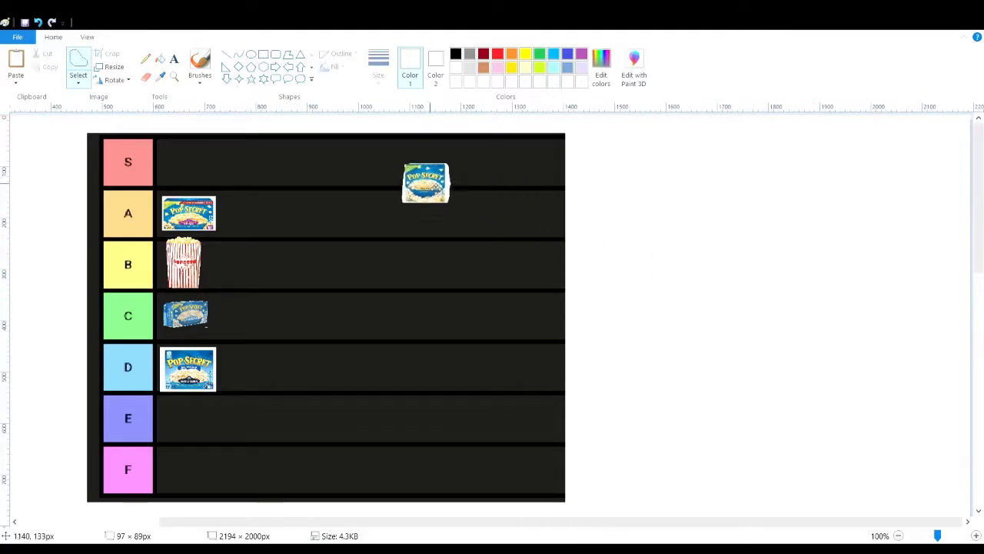
drag(425, 183, 188, 162)
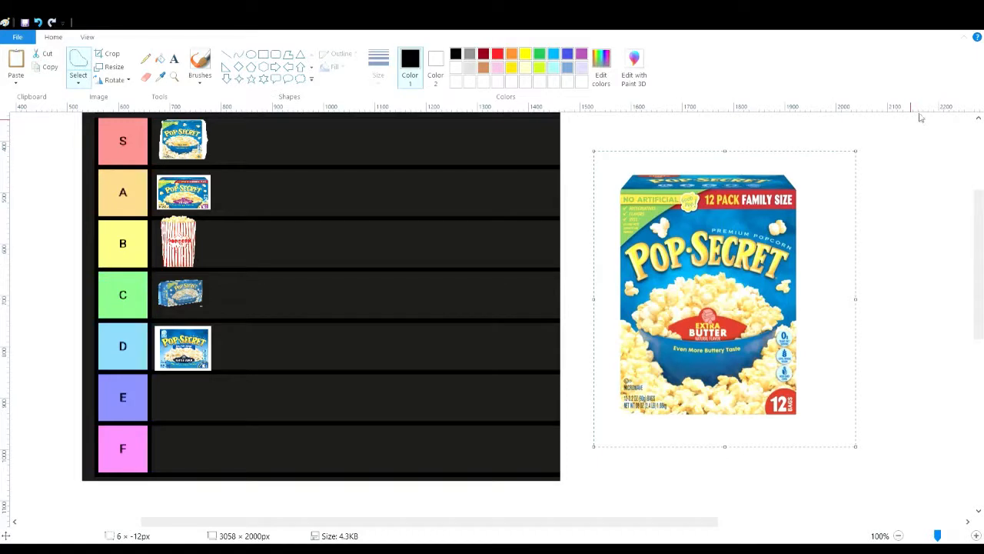
Shrink the family-size Pop Secret box to tier size and place it in the new top tier
drag(855, 446, 643, 197)
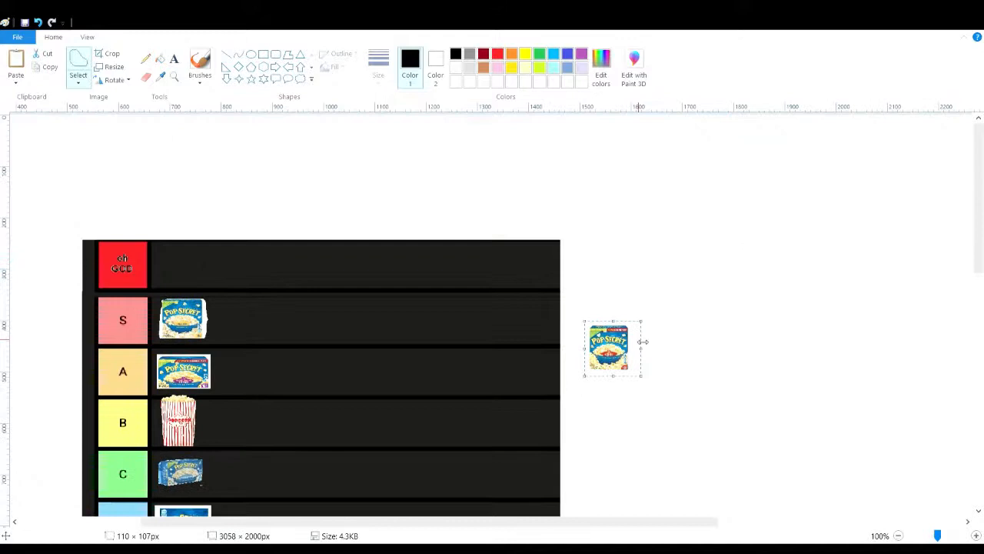
drag(612, 347, 184, 261)
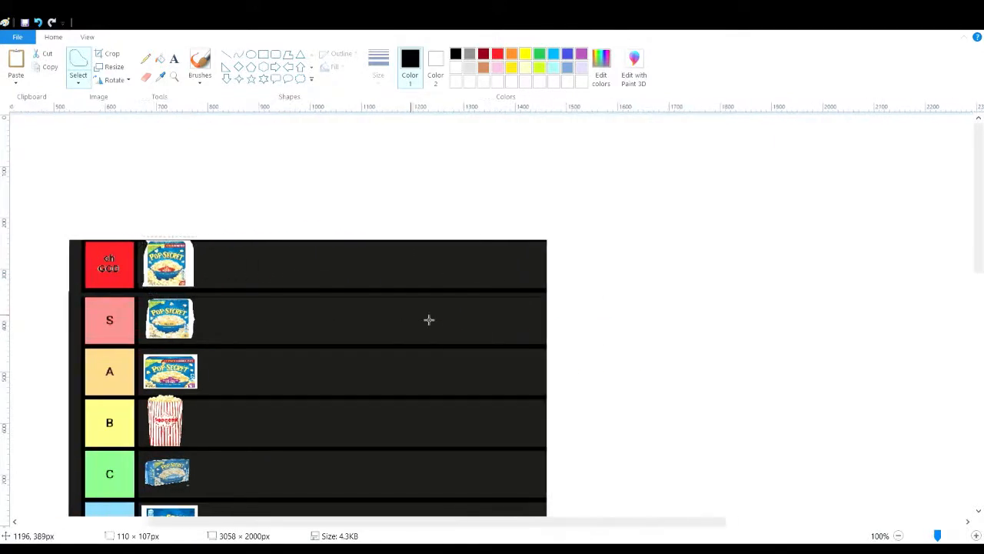
scroll(down, 3)
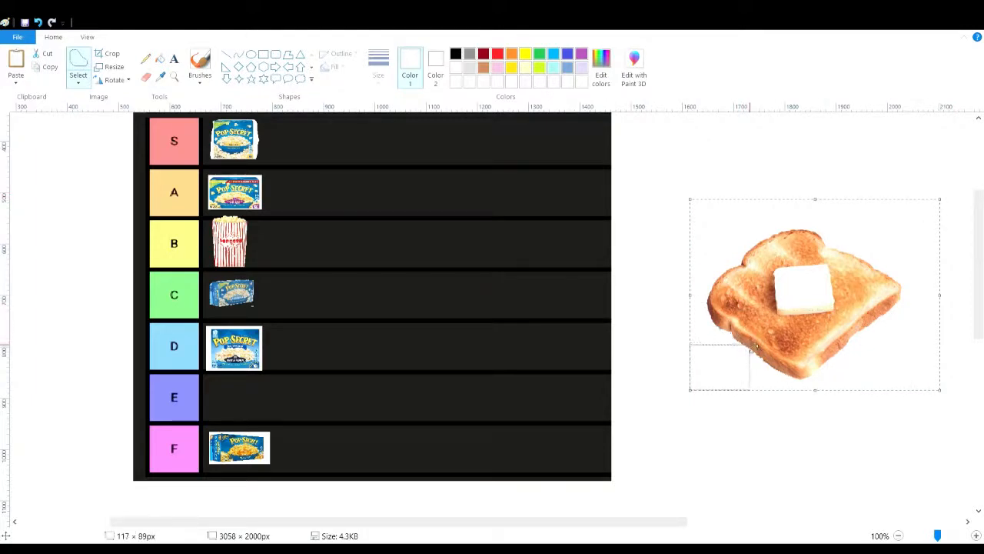
Shrink the buttered toast to tier size and settle it in the A row
drag(815, 294, 473, 283)
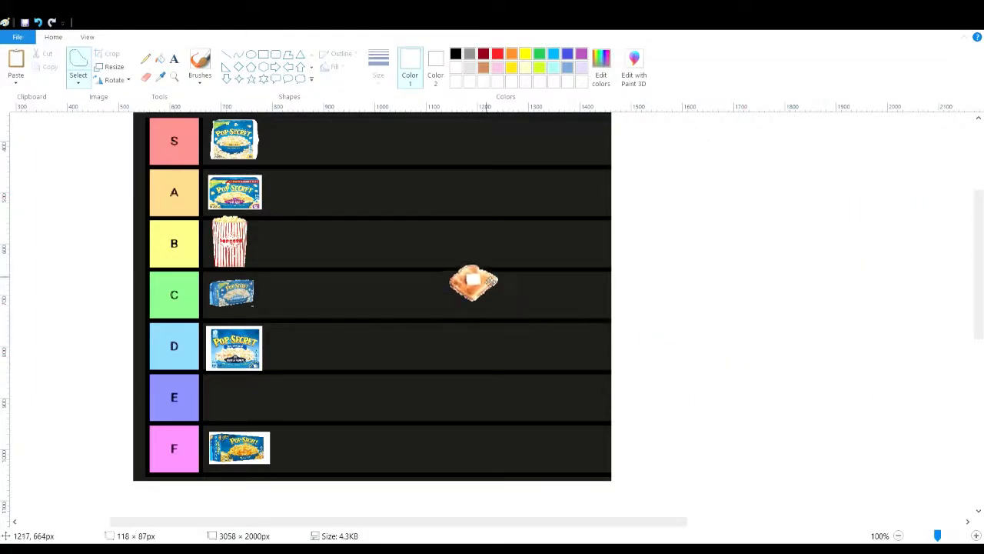
drag(474, 283, 295, 191)
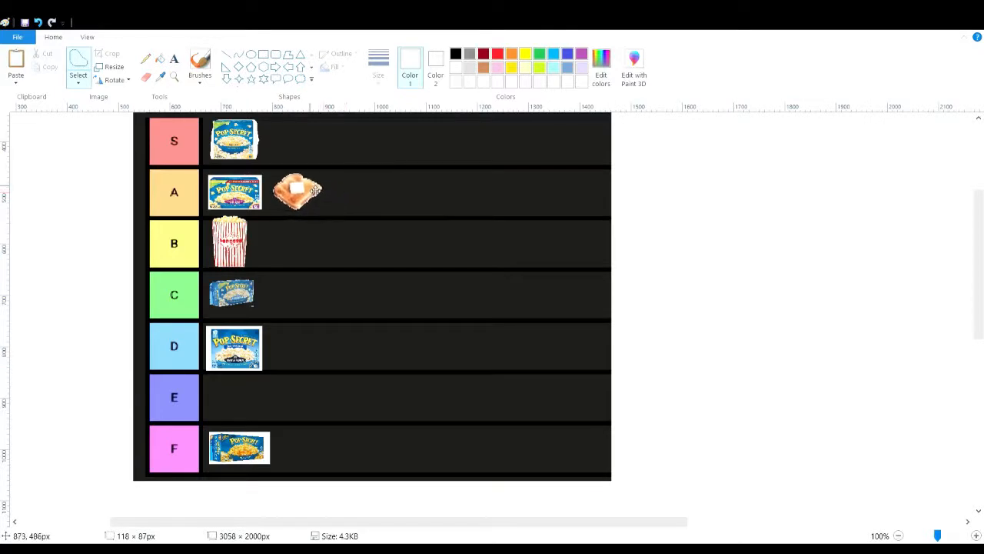
drag(298, 191, 307, 234)
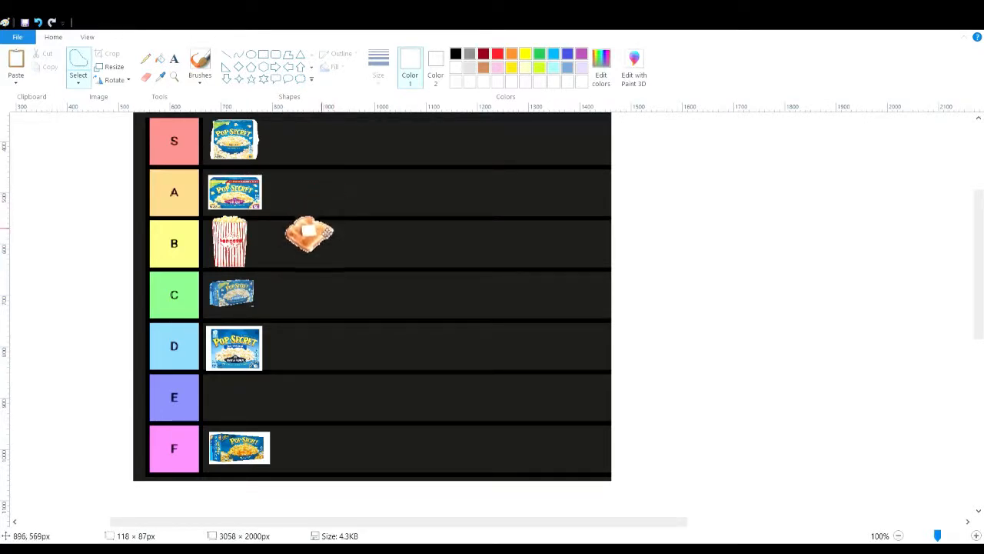
drag(308, 234, 310, 191)
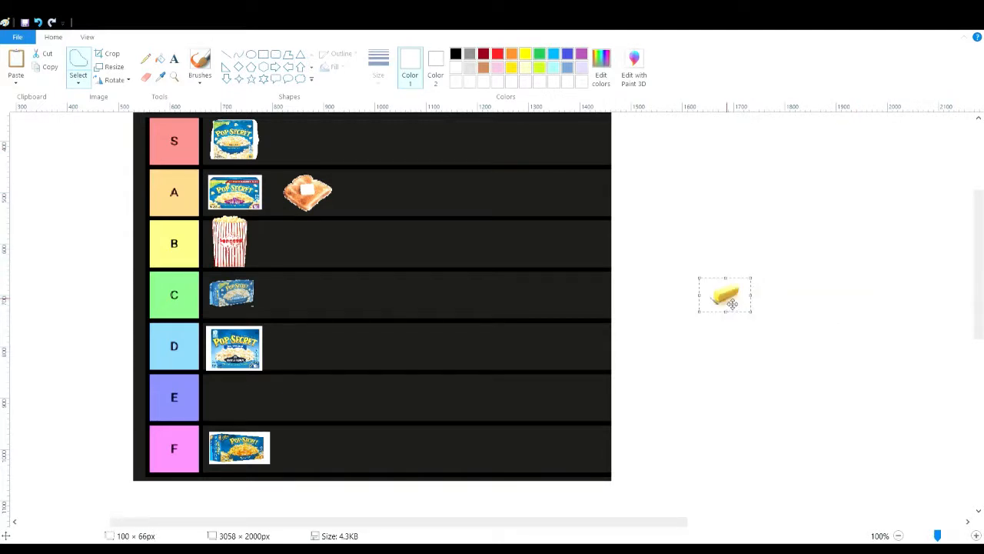
Move the butter slice into the B row beside the popcorn bucket
drag(724, 295, 302, 139)
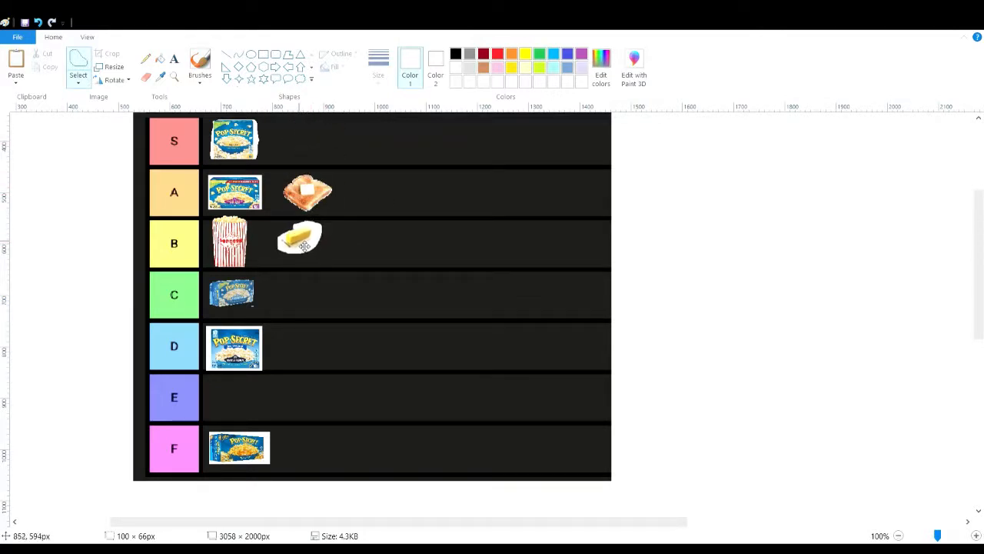
click(300, 243)
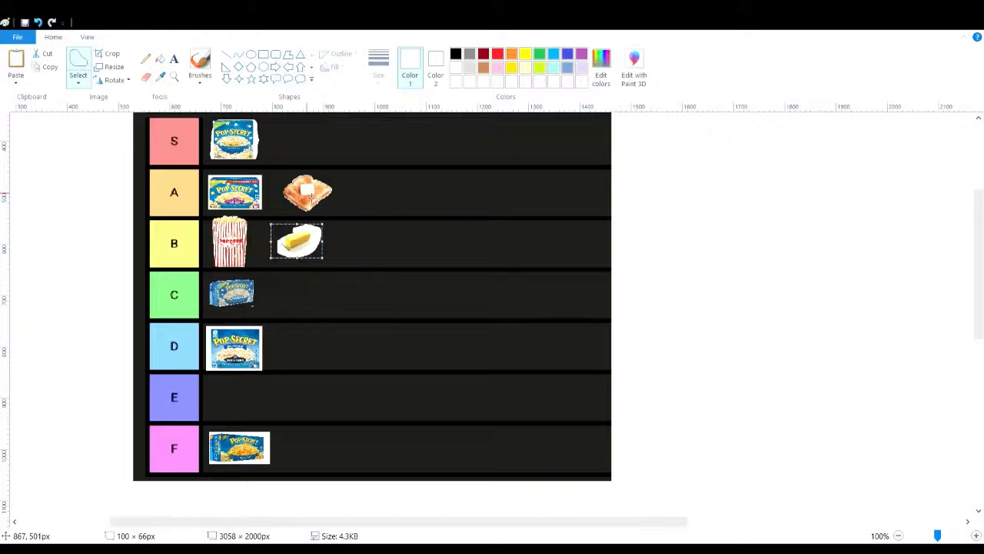
mouse_move(956, 106)
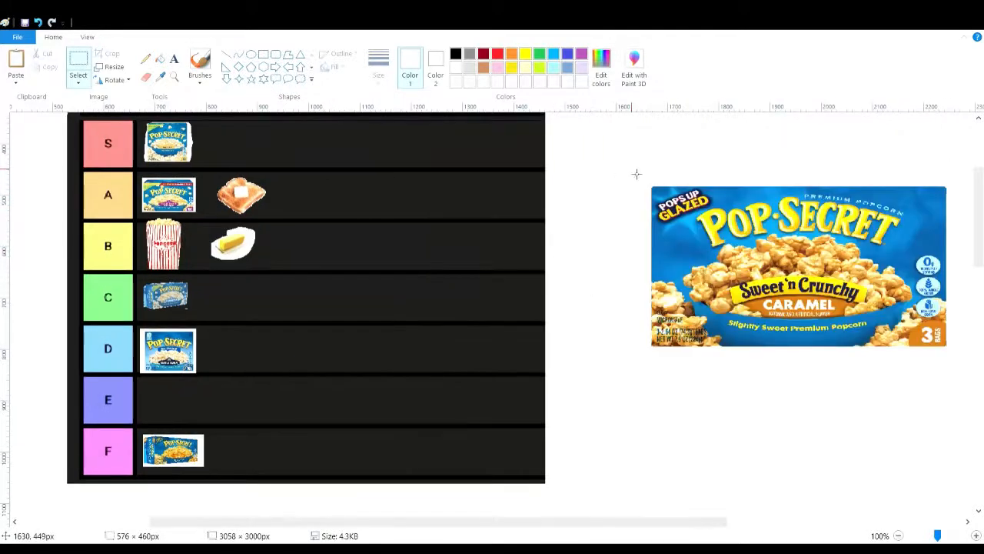
Shrink the caramel box into the C row and move the corn cob up into the S row
drag(631, 179, 716, 260)
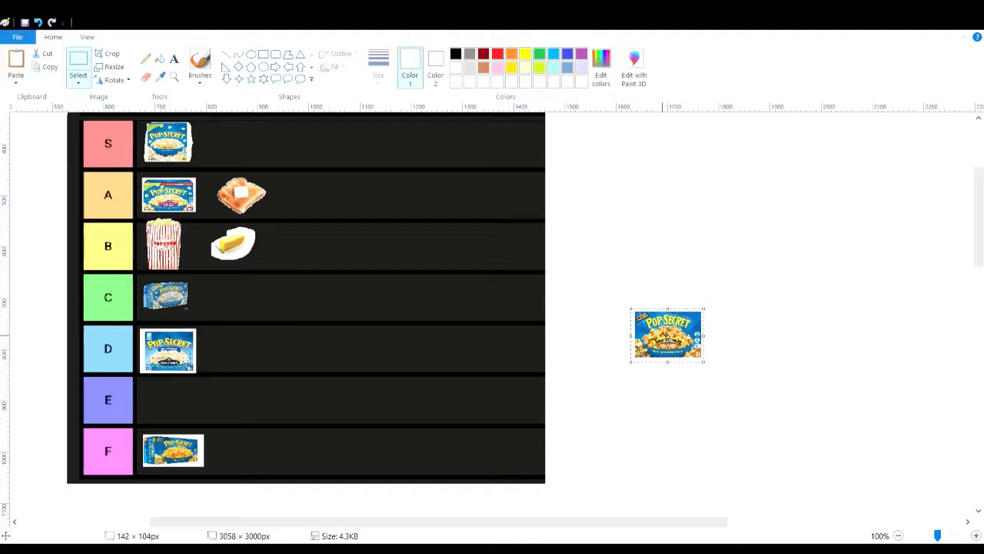
drag(667, 335, 259, 288)
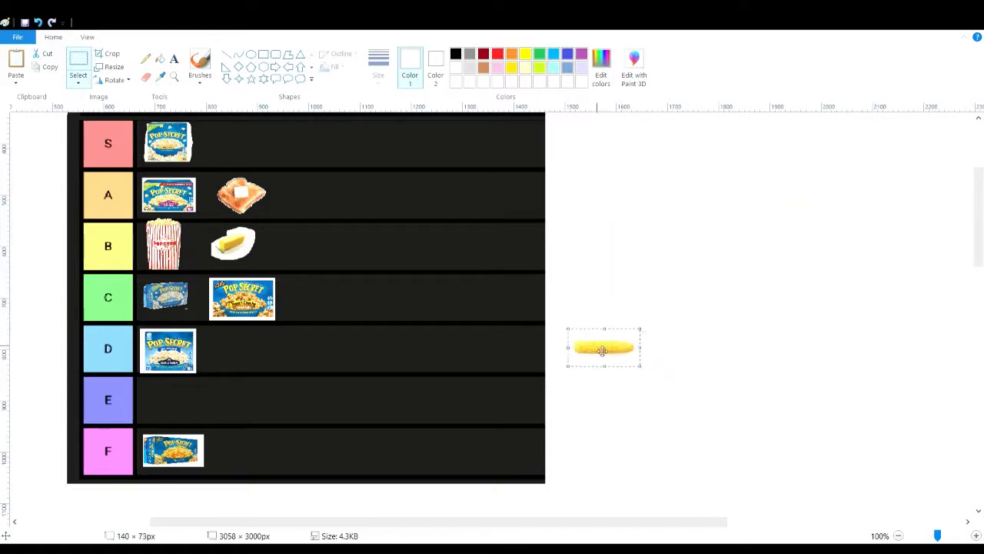
drag(603, 347, 351, 271)
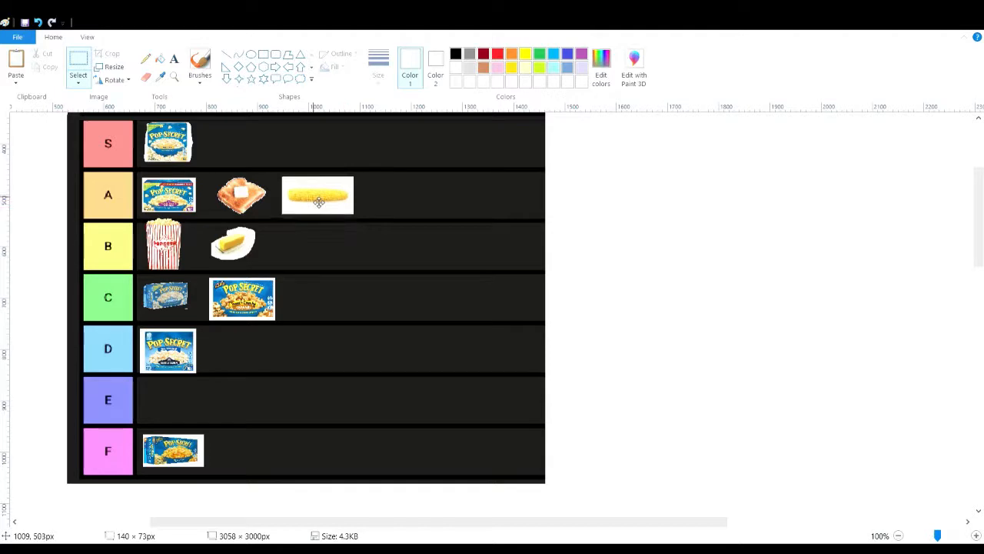
drag(316, 197, 238, 142)
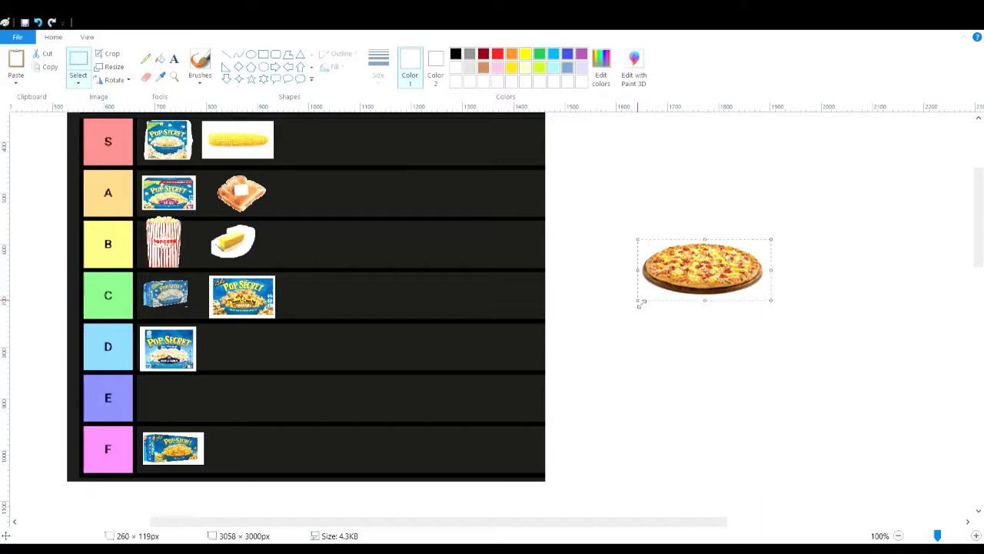
Place the pizza image in the E row
drag(704, 269, 219, 398)
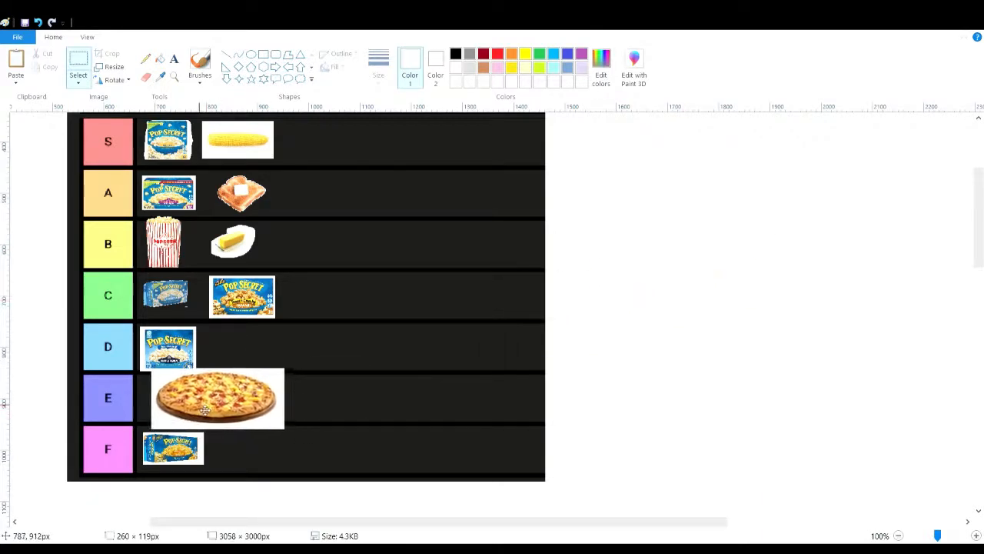
drag(218, 398, 207, 403)
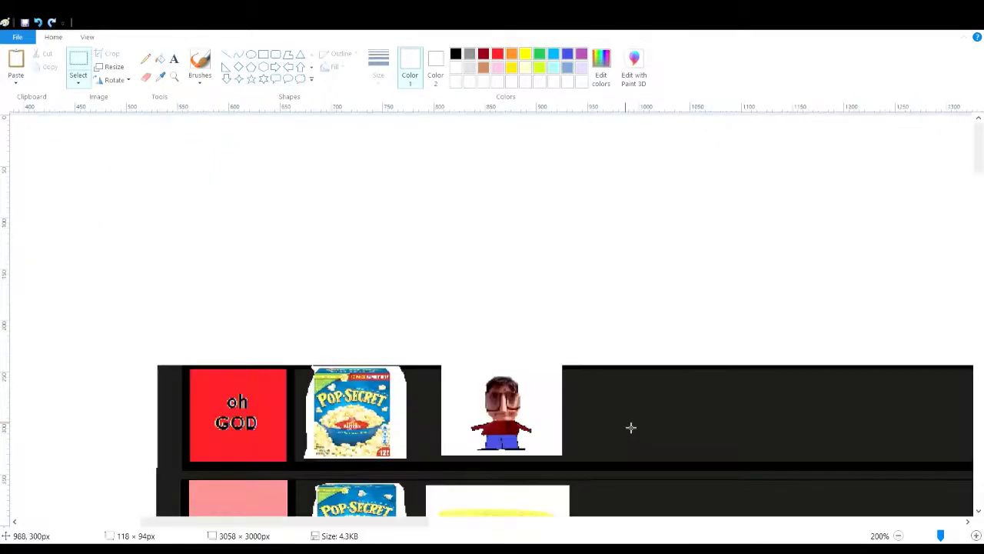
mouse_move(840, 272)
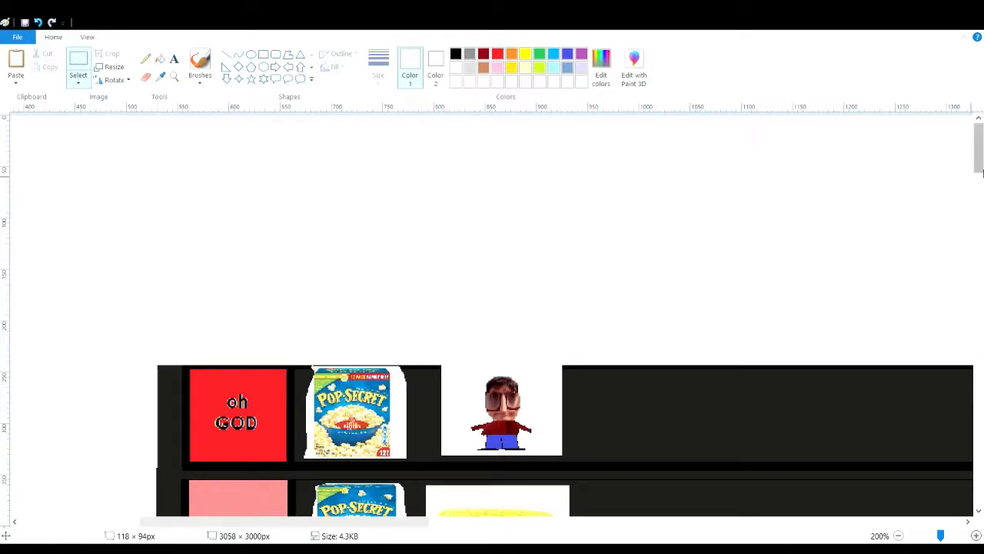
scroll(down, 3)
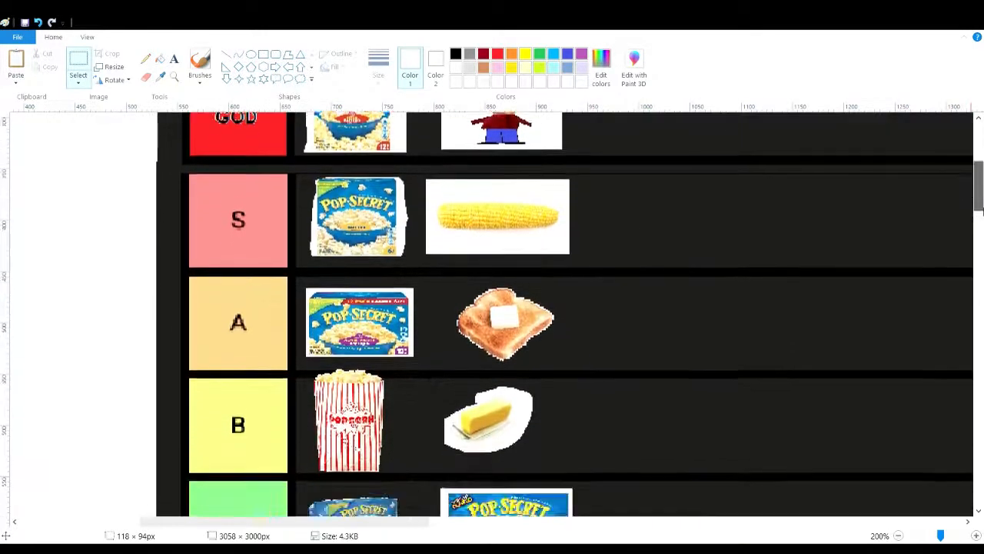
scroll(down, 3)
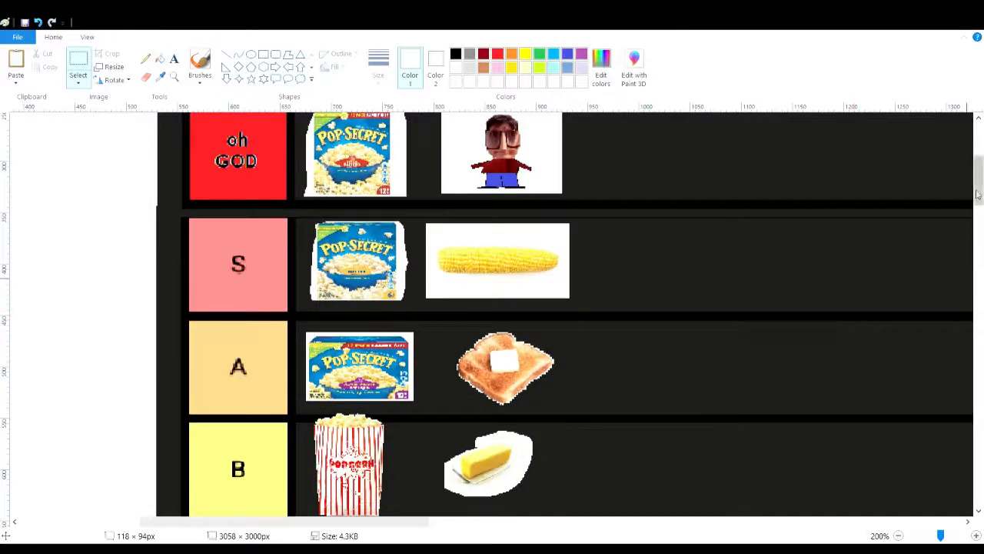
scroll(down, 3)
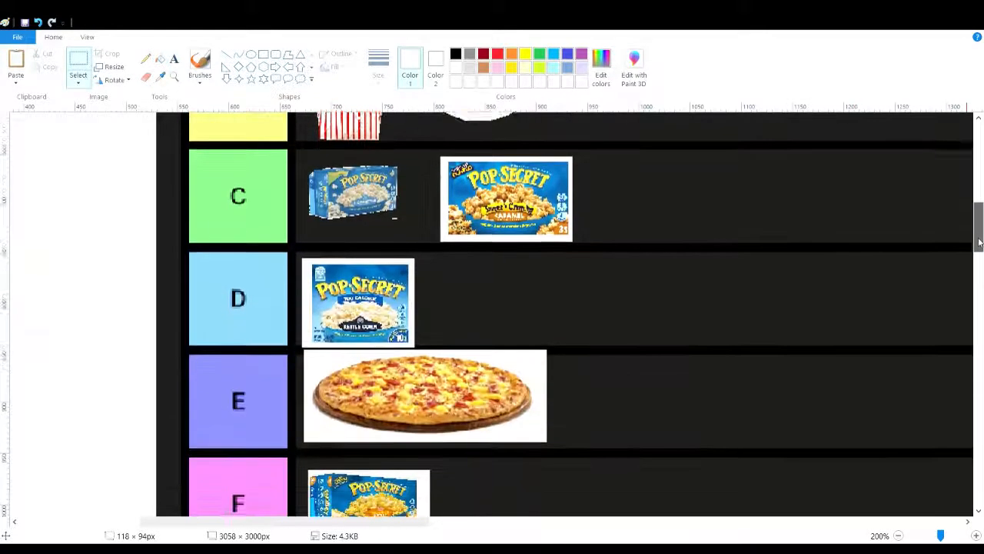
scroll(down, 3)
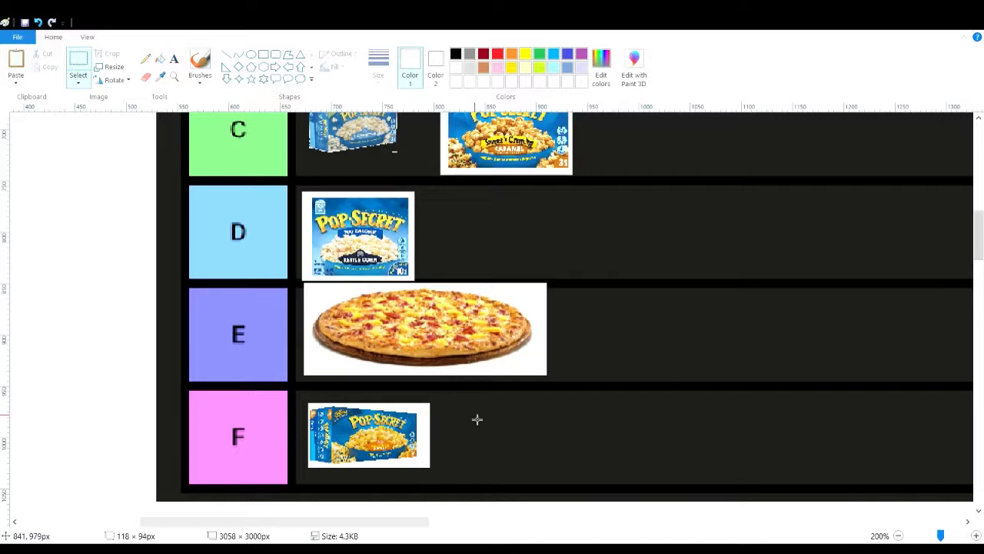
mouse_move(409, 440)
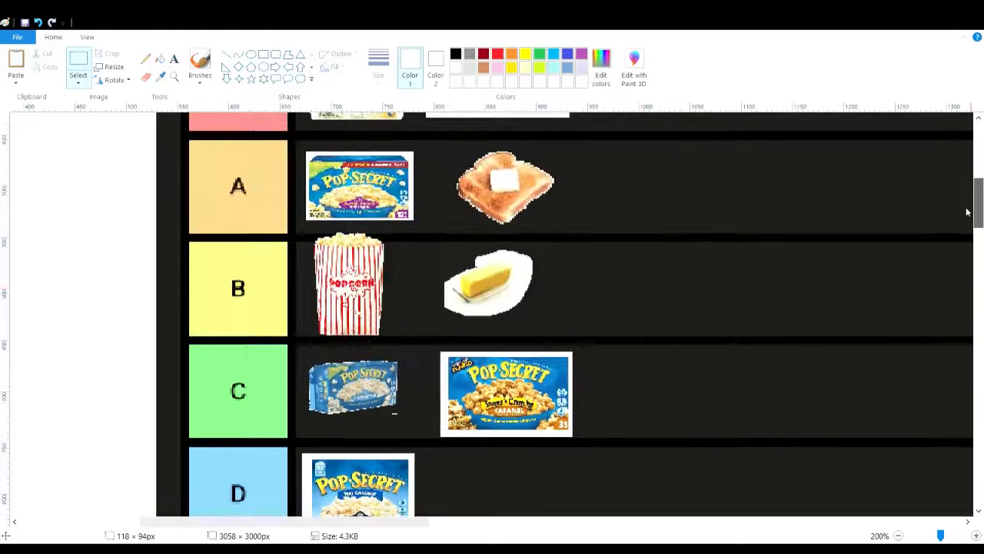
scroll(down, 3)
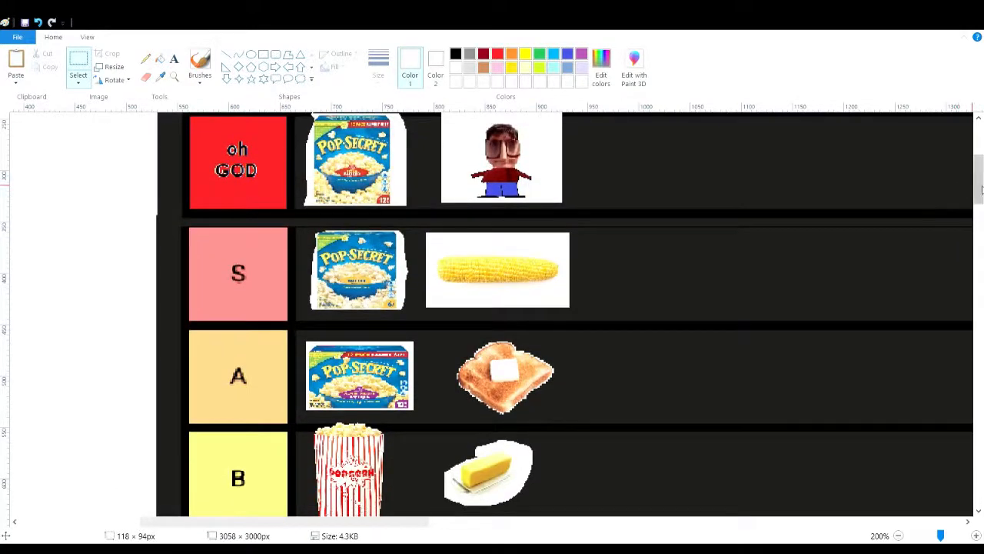
scroll(down, 3)
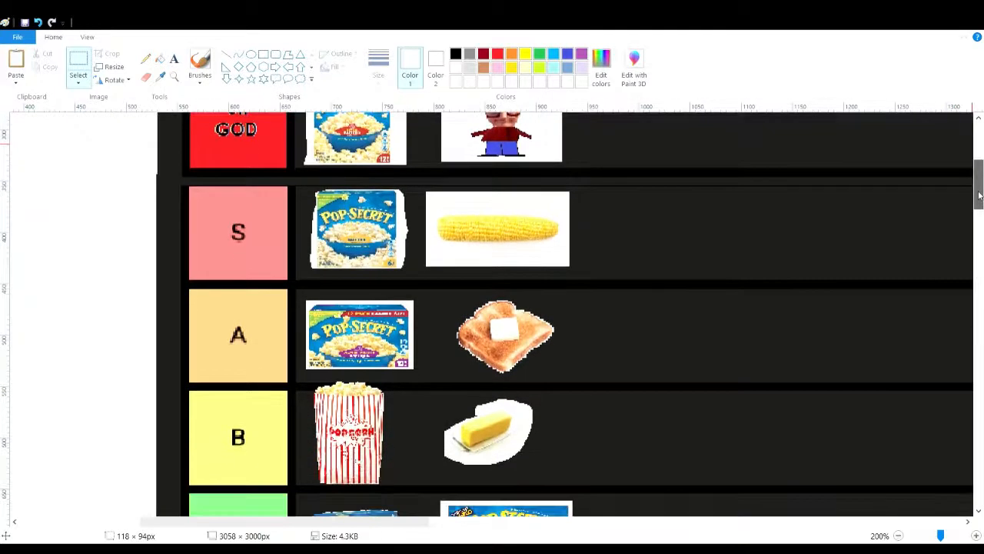
scroll(down, 3)
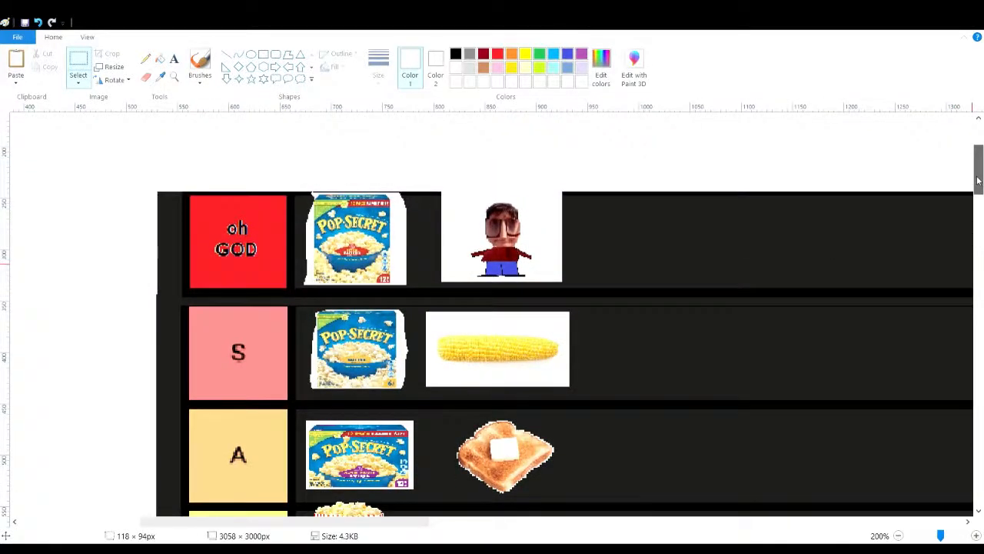
scroll(down, 3)
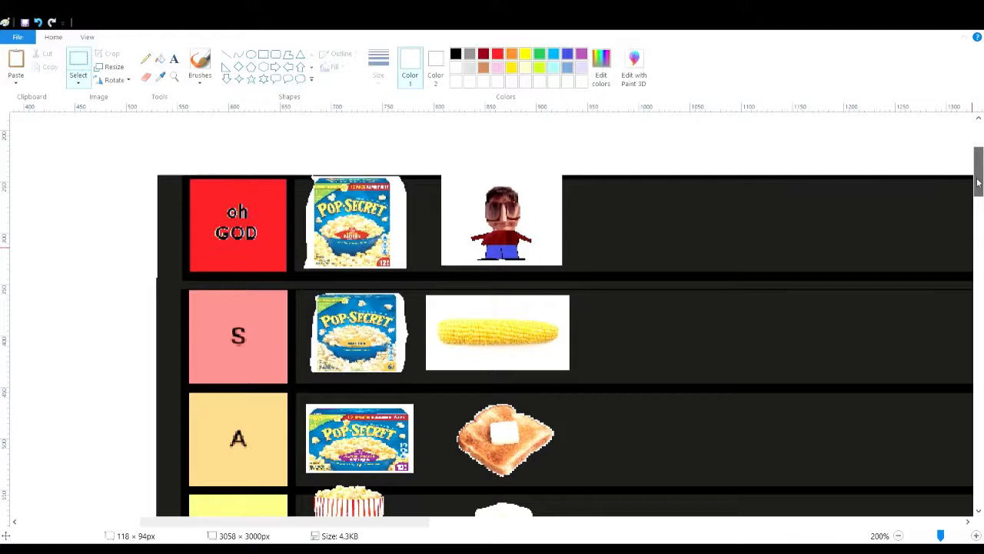